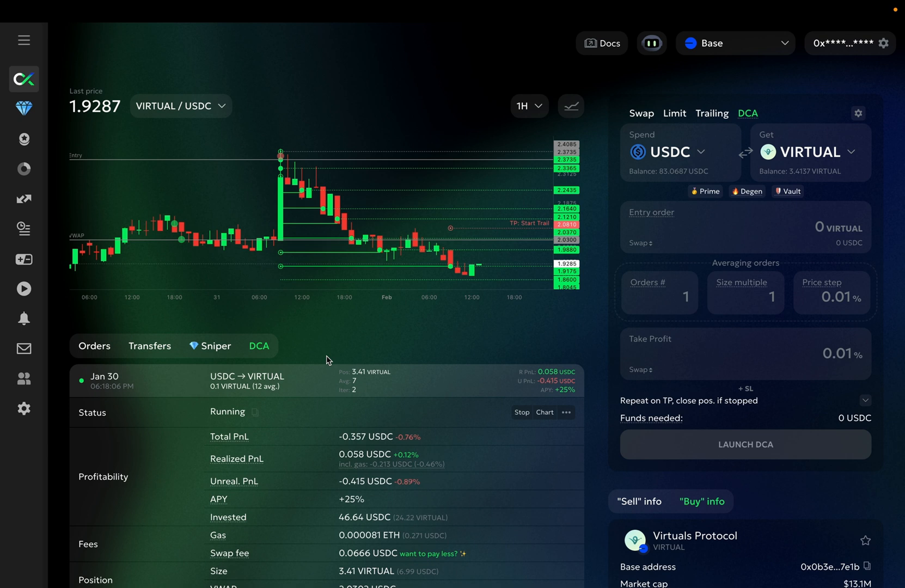
{"action": "mouse_move", "coordinate": [210, 184]}
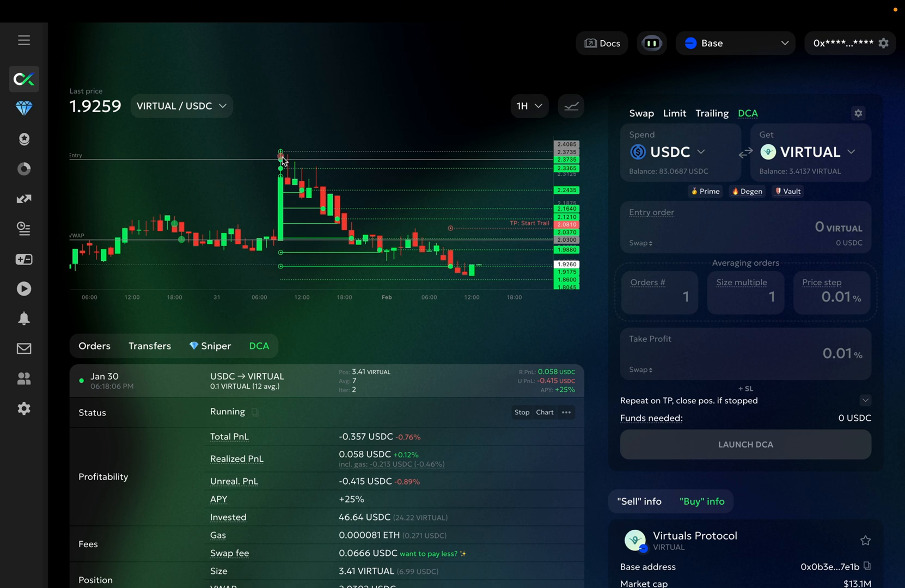
{"action": "mouse_move", "coordinate": [283, 165]}
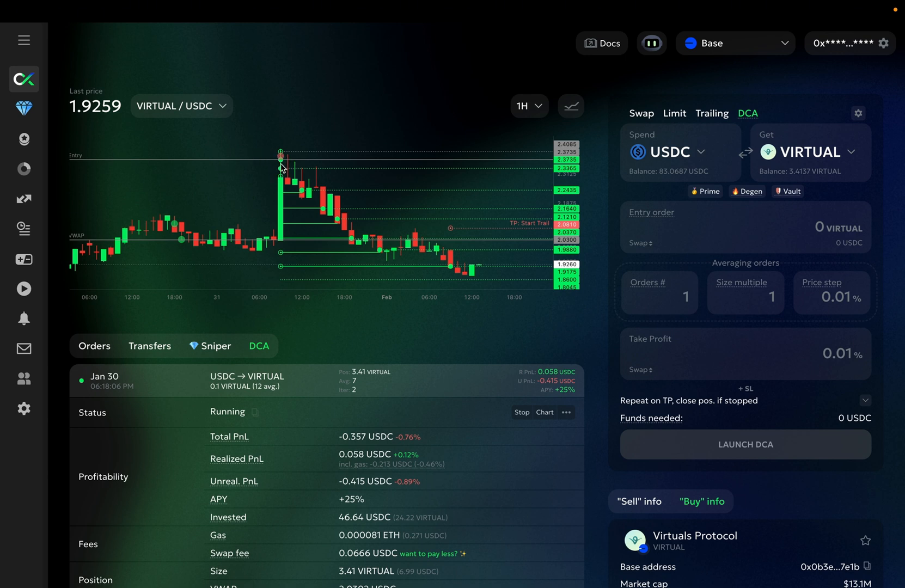
{"action": "mouse_move", "coordinate": [296, 176]}
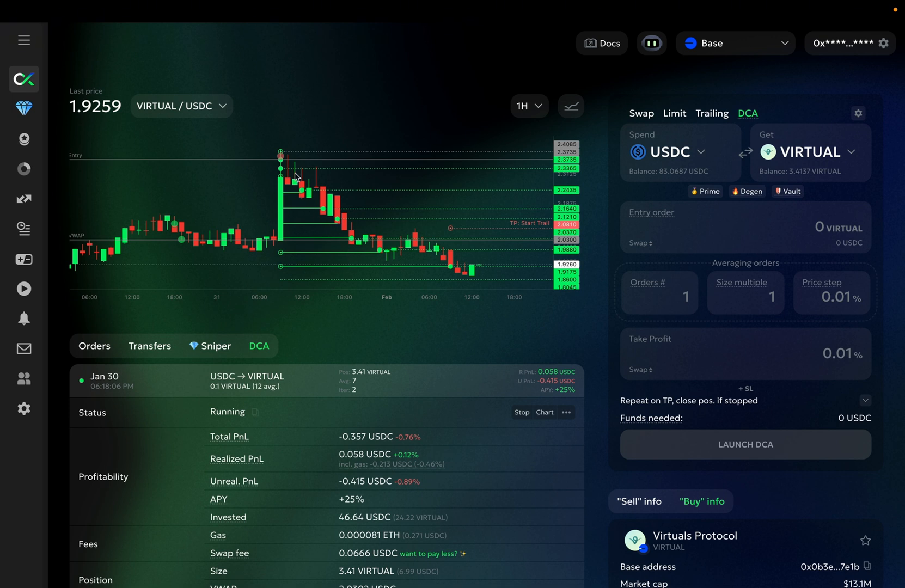
{"action": "mouse_move", "coordinate": [301, 195]}
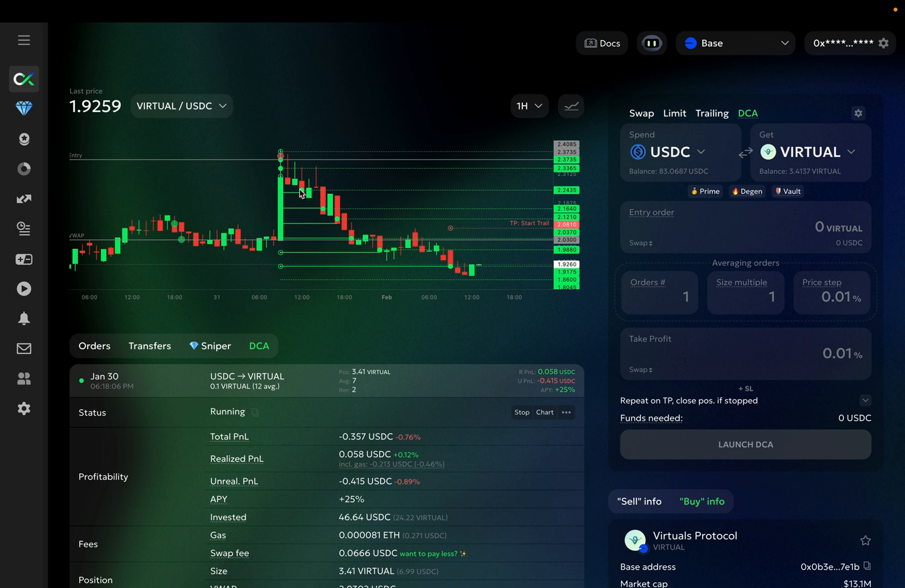
{"action": "mouse_move", "coordinate": [469, 236]}
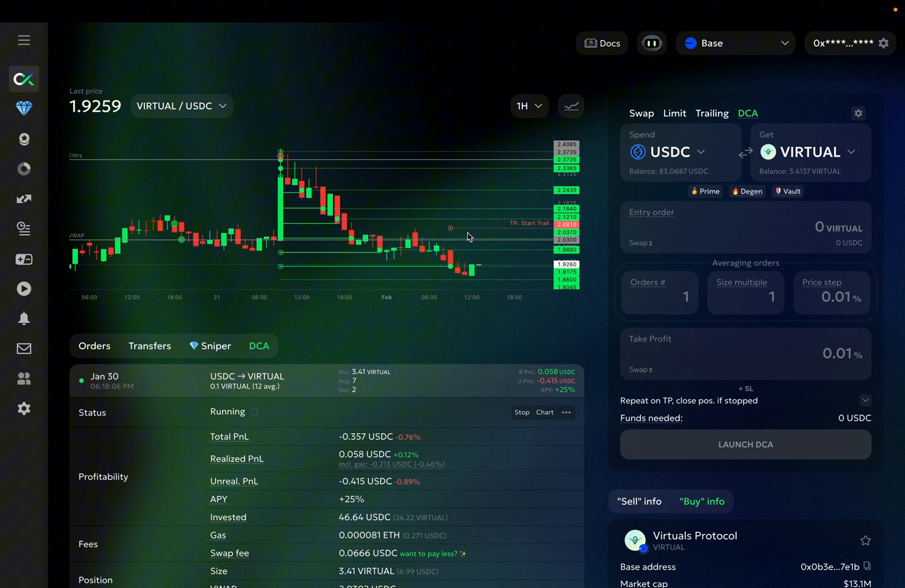
{"action": "mouse_move", "coordinate": [303, 184]}
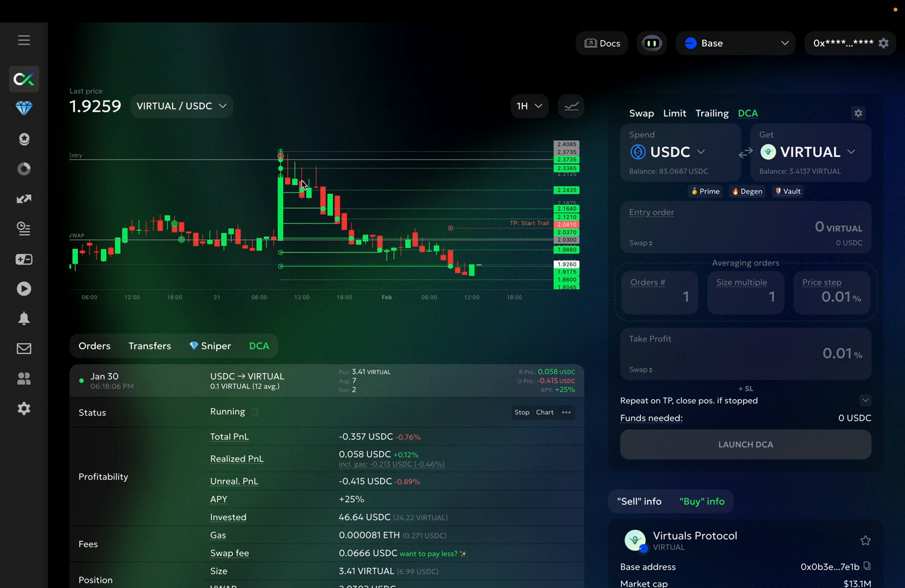
{"action": "mouse_move", "coordinate": [523, 220]}
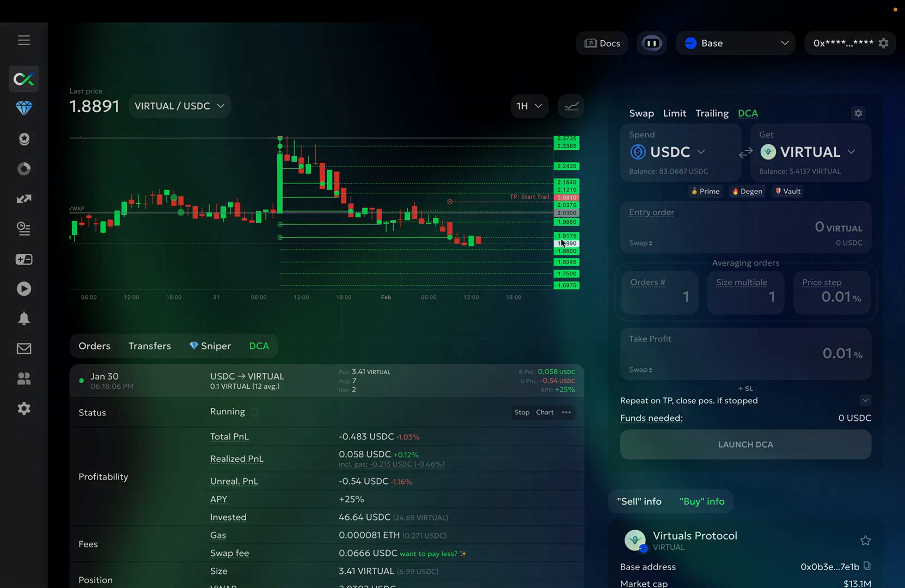
{"action": "mouse_move", "coordinate": [495, 313]}
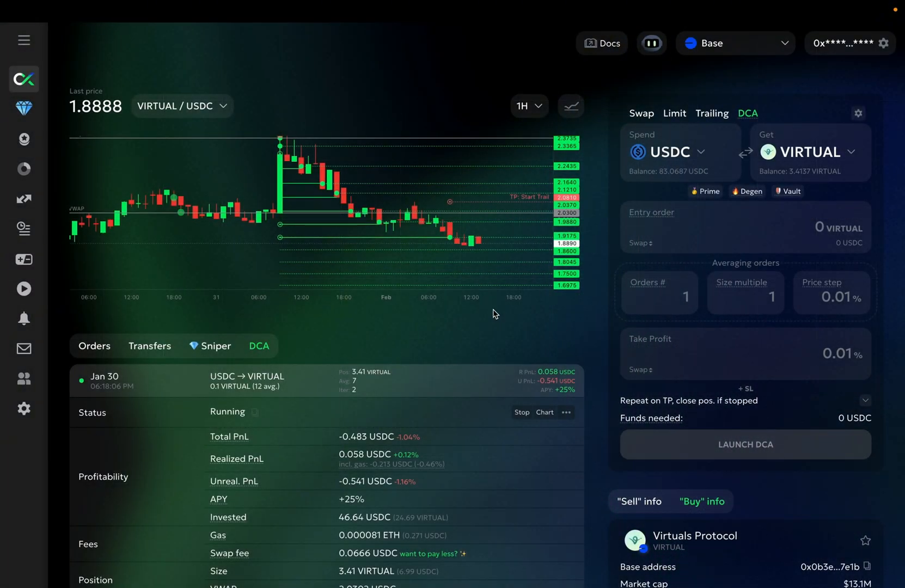
{"action": "mouse_move", "coordinate": [515, 324]}
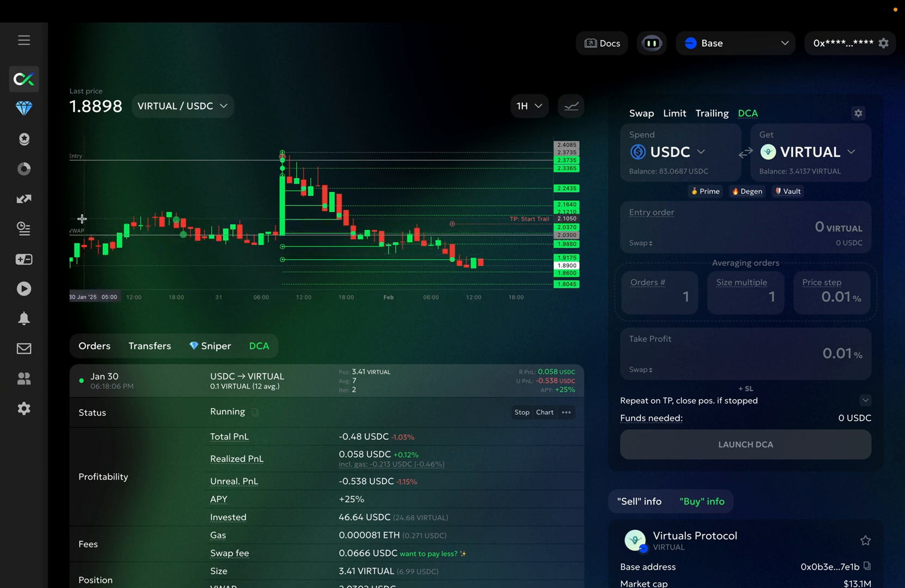
{"action": "mouse_move", "coordinate": [481, 230]}
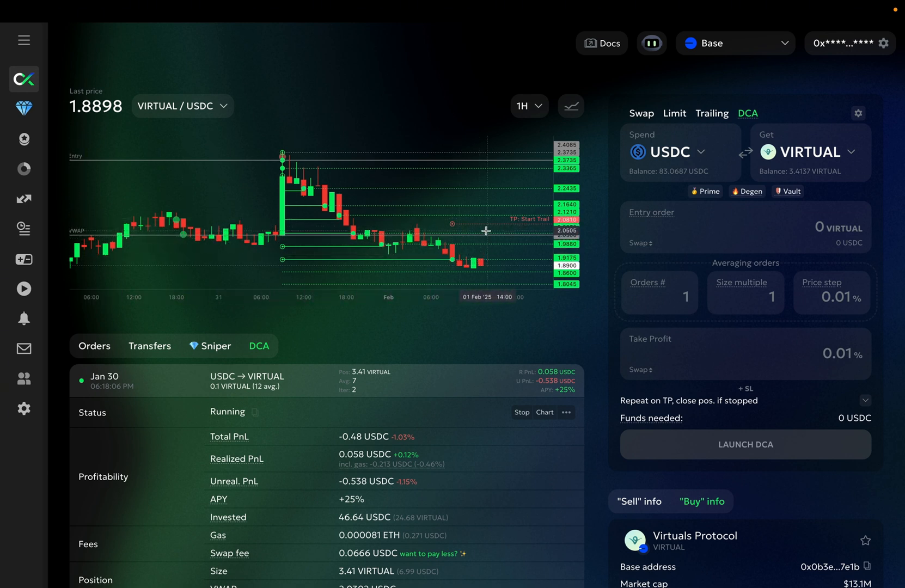
{"action": "mouse_move", "coordinate": [467, 227]}
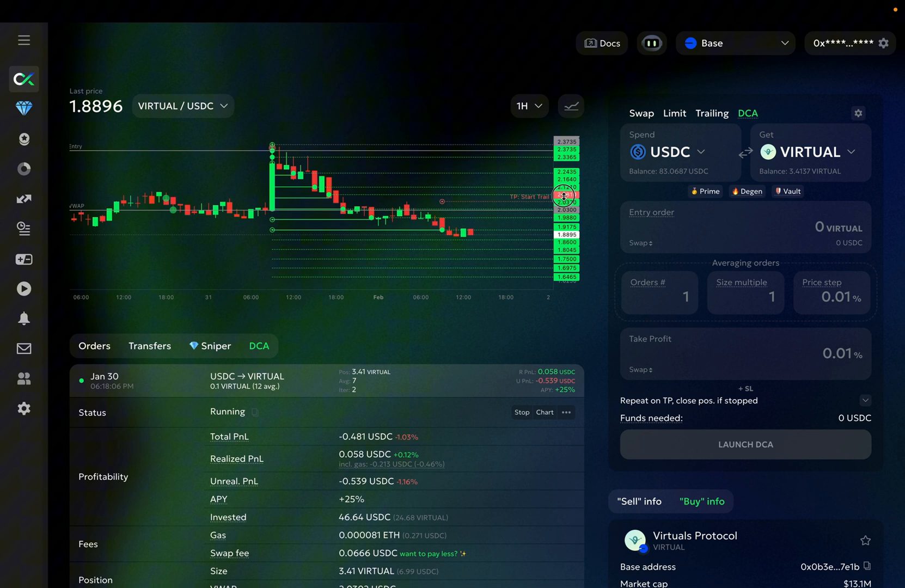
{"action": "mouse_move", "coordinate": [264, 156]}
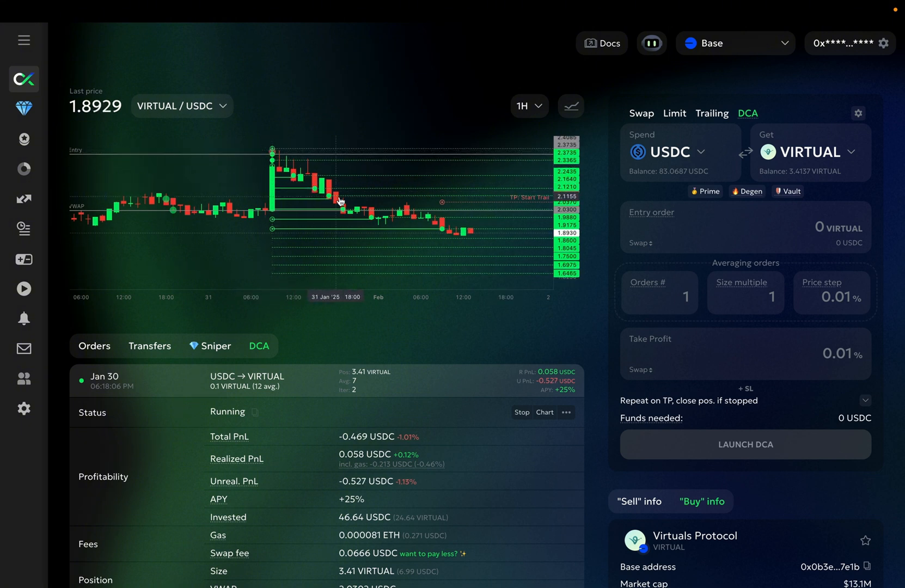
{"action": "mouse_move", "coordinate": [487, 205]}
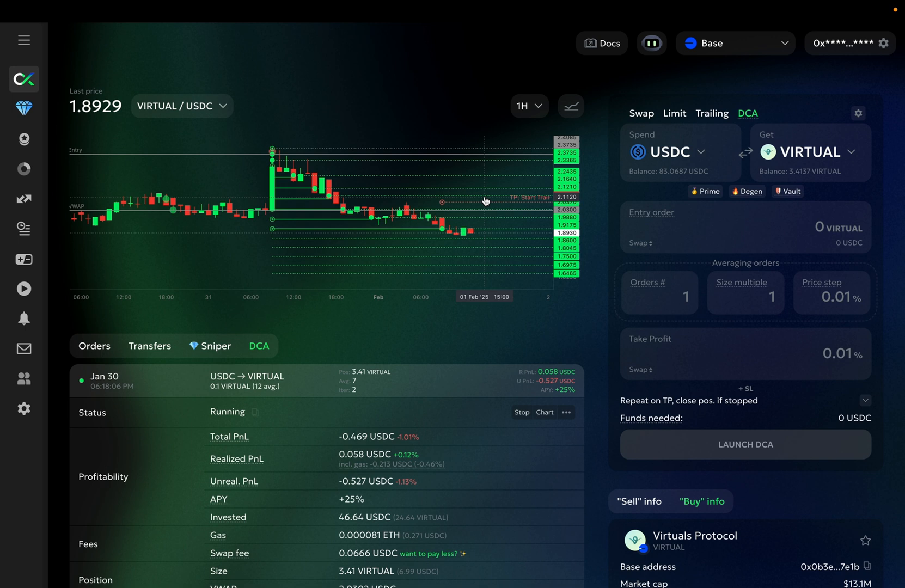
{"action": "mouse_move", "coordinate": [393, 183]}
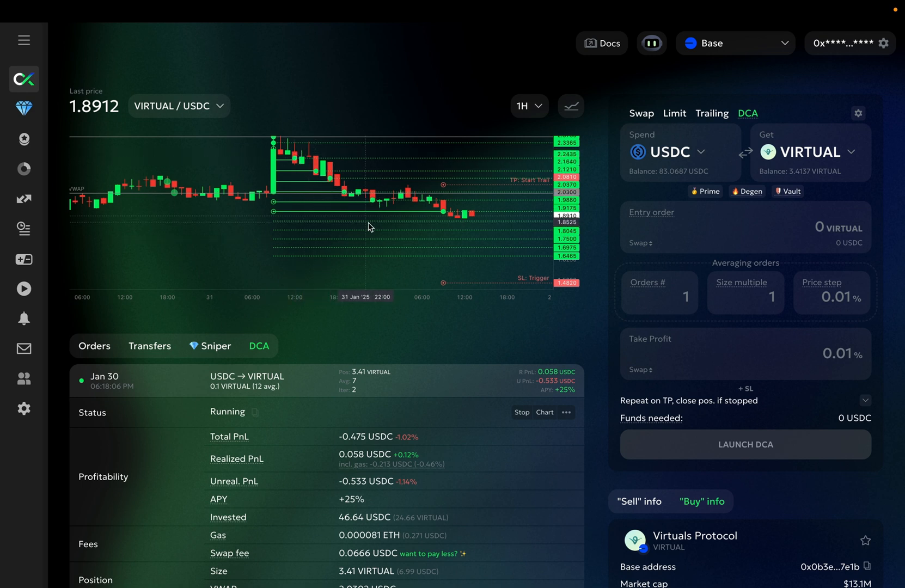
{"action": "mouse_move", "coordinate": [386, 234]}
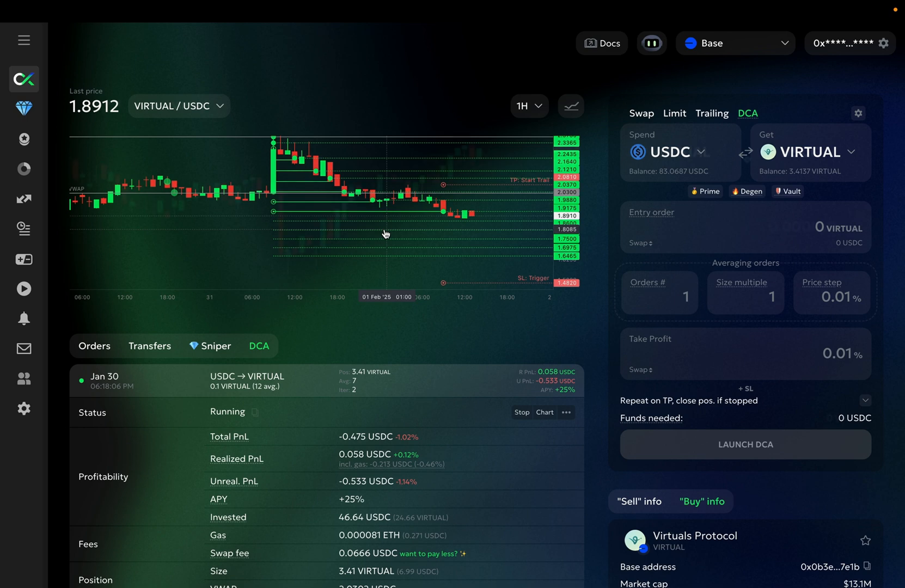
Reverse the DCA to sell VIRTUAL for USDC with 5 orders and 1% step, charting VIRTUAL/USDC.
{"action": "left_click", "coordinate": [745, 151]}
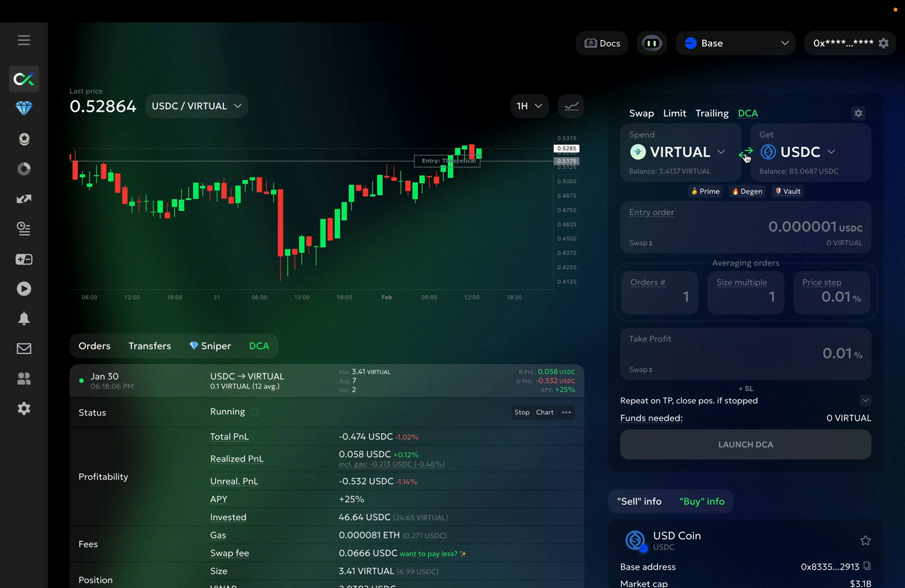
{"action": "mouse_move", "coordinate": [662, 181]}
{"action": "type", "text": "5"}
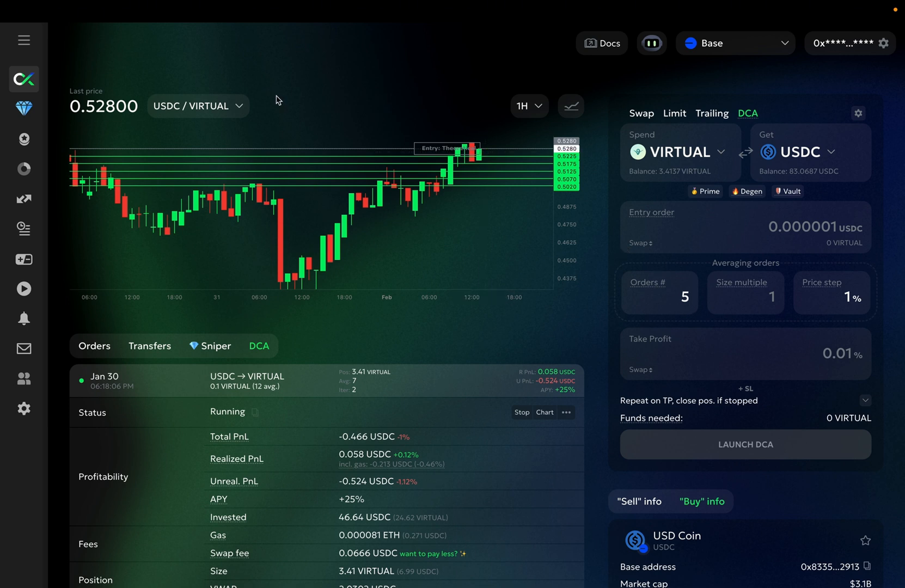
{"action": "left_click", "coordinate": [199, 106]}
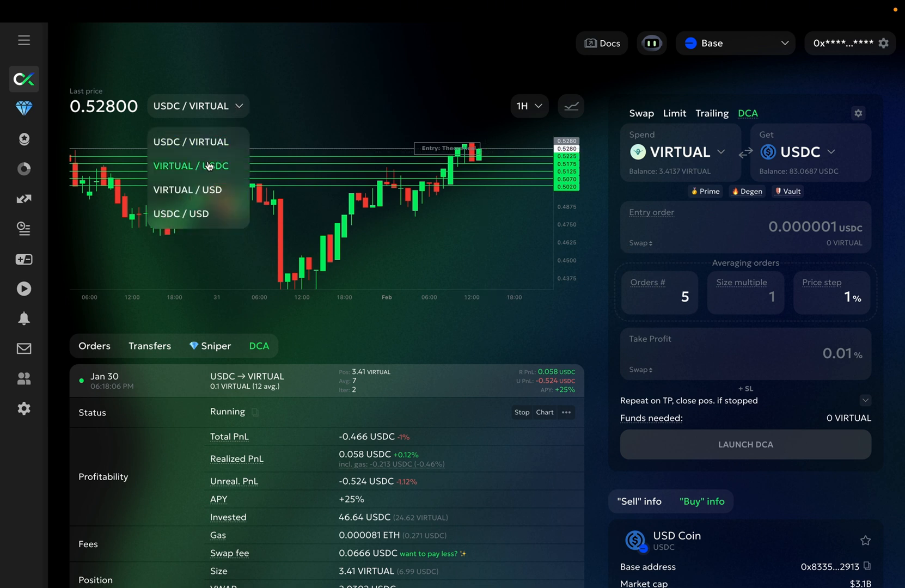
{"action": "left_click", "coordinate": [190, 165]}
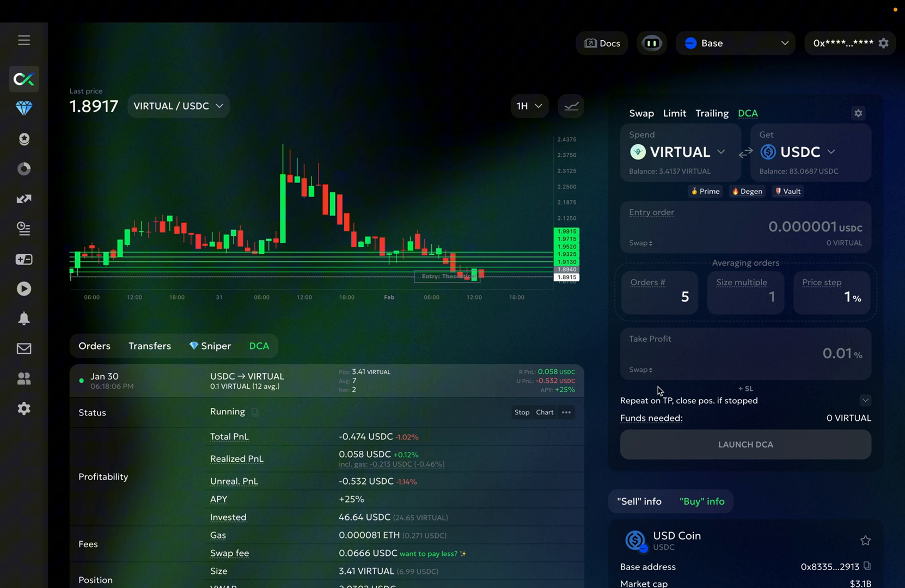
{"action": "mouse_move", "coordinate": [769, 355]}
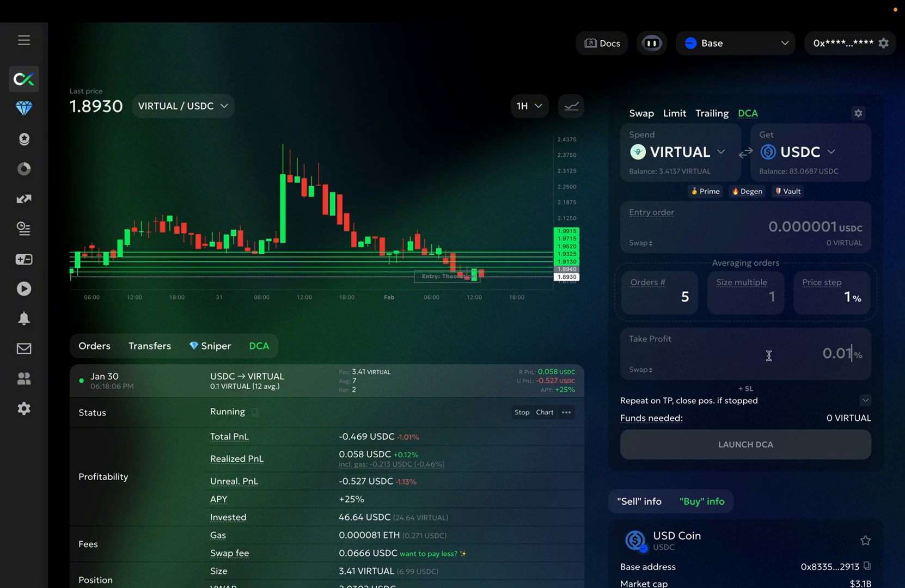
Set the take profit on the VIRTUAL-for-USDC DCA to 999%.
{"action": "type", "text": "999"}
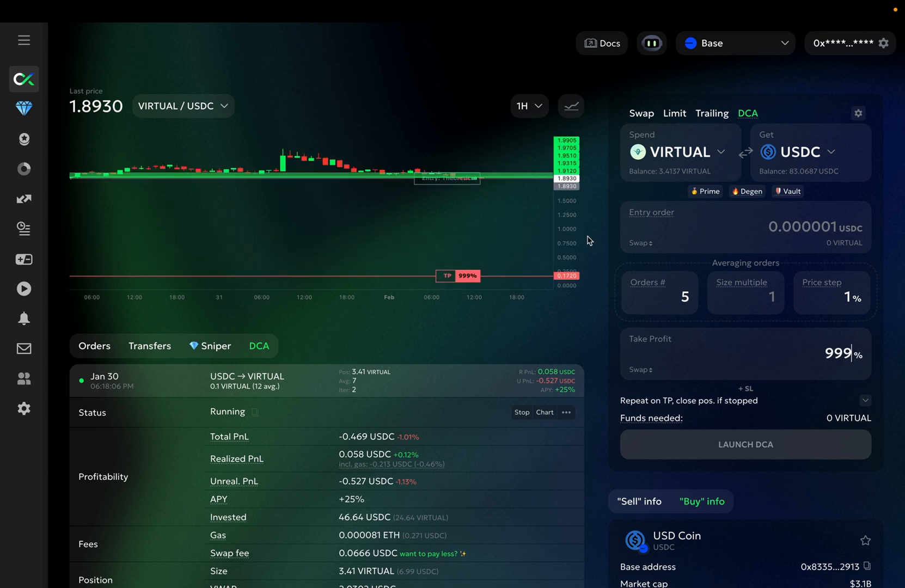
{"action": "mouse_move", "coordinate": [576, 231]}
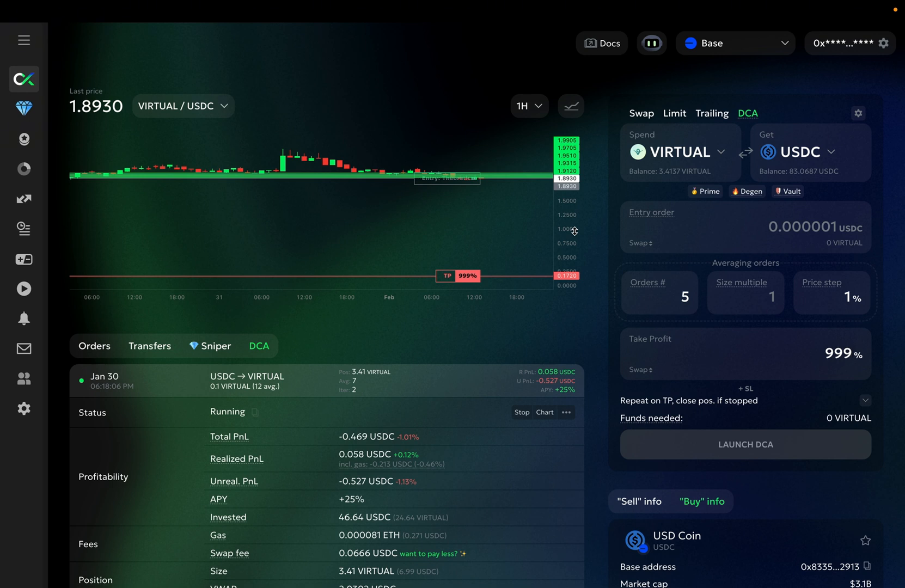
{"action": "left_click", "coordinate": [839, 353]}
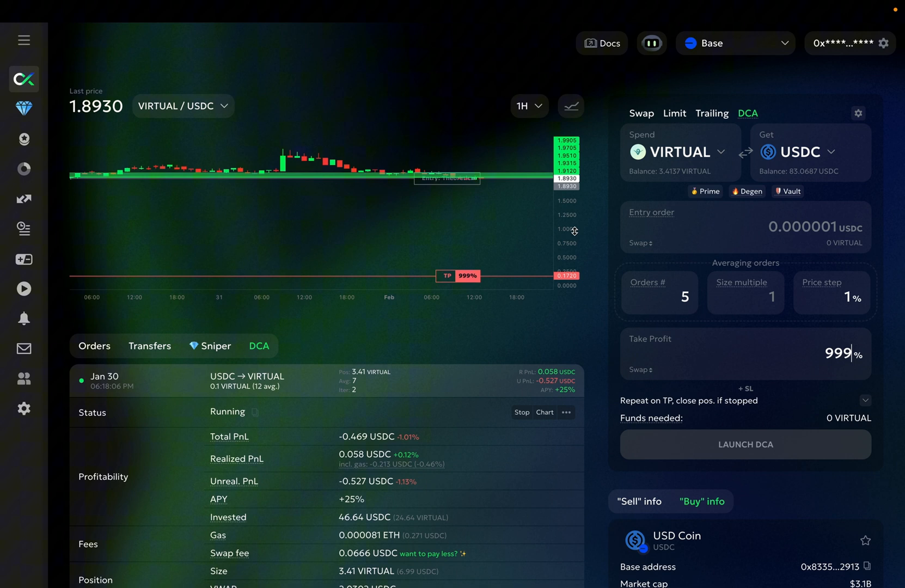
Reverse the DCA back to spending USDC for VIRTUAL, resetting the order settings.
{"action": "left_click", "coordinate": [747, 152]}
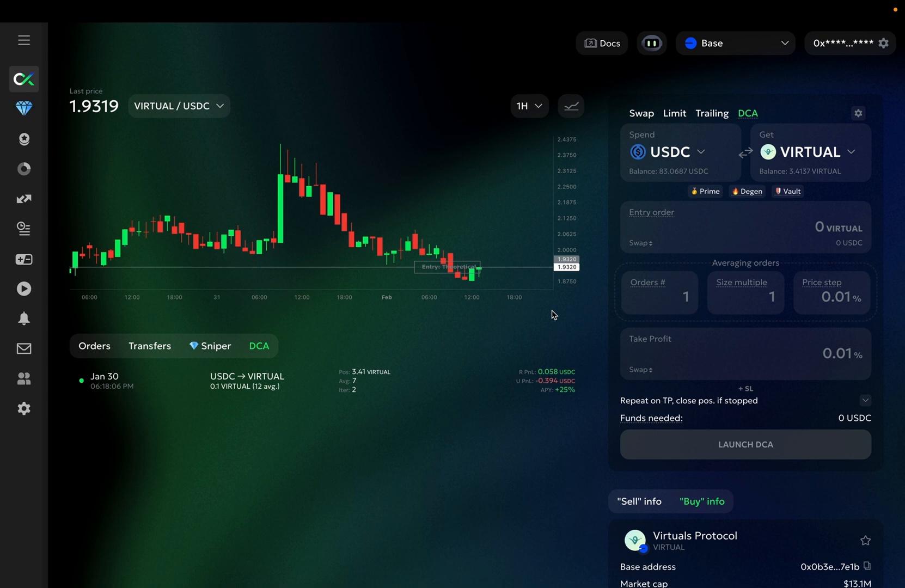
{"action": "mouse_move", "coordinate": [666, 167]}
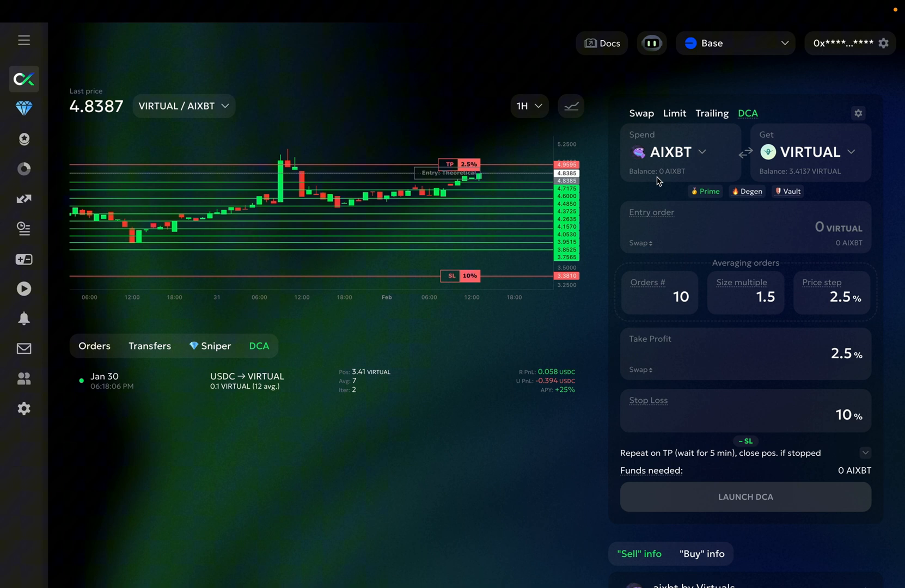
{"action": "mouse_move", "coordinate": [795, 146]}
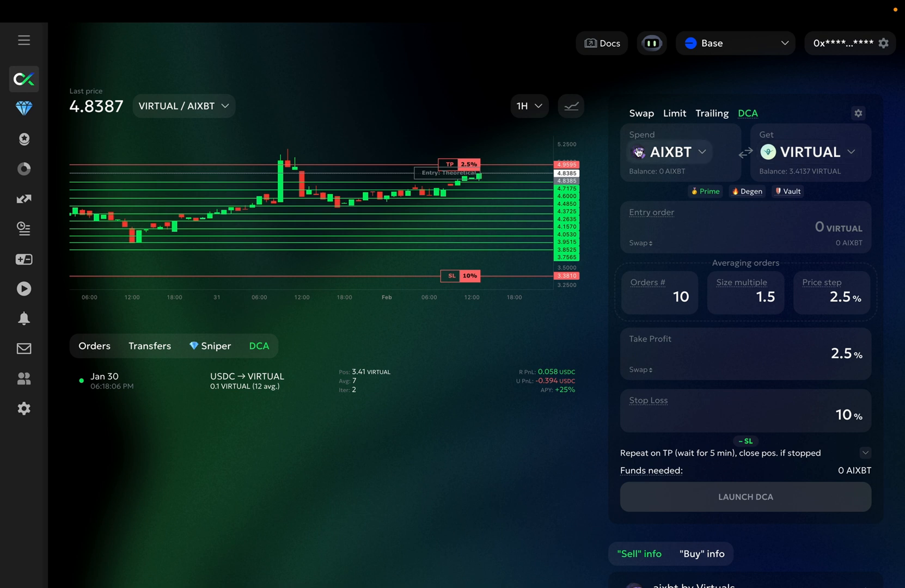
{"action": "mouse_move", "coordinate": [606, 237]}
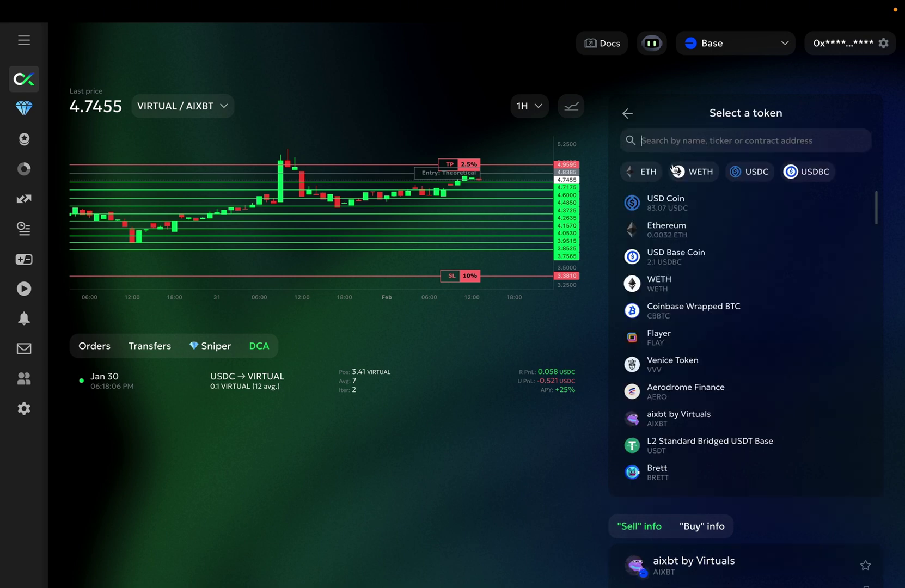
Try AERO as the spend token, then choose Degen Base so the DCA spends DEGEN for VIRTUAL.
{"action": "left_click", "coordinate": [686, 391]}
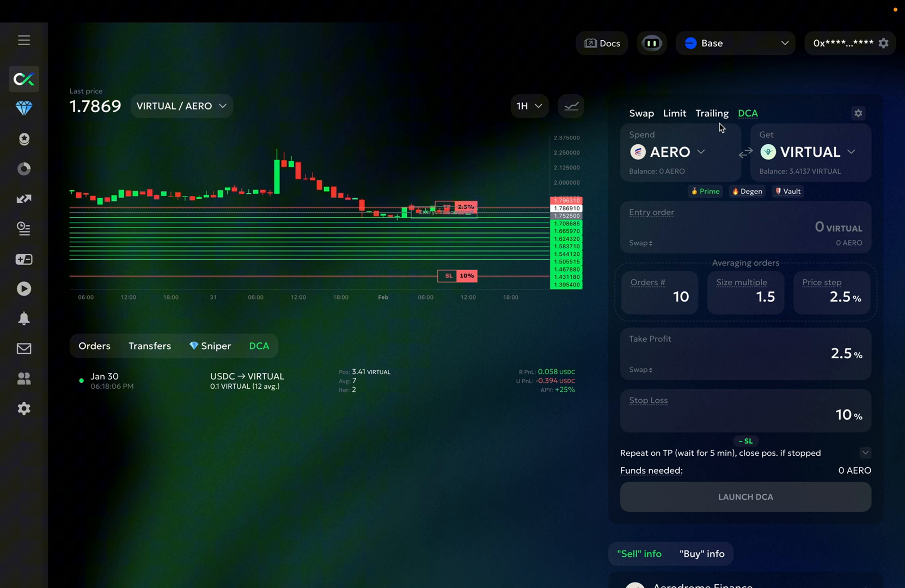
{"action": "mouse_move", "coordinate": [709, 186]}
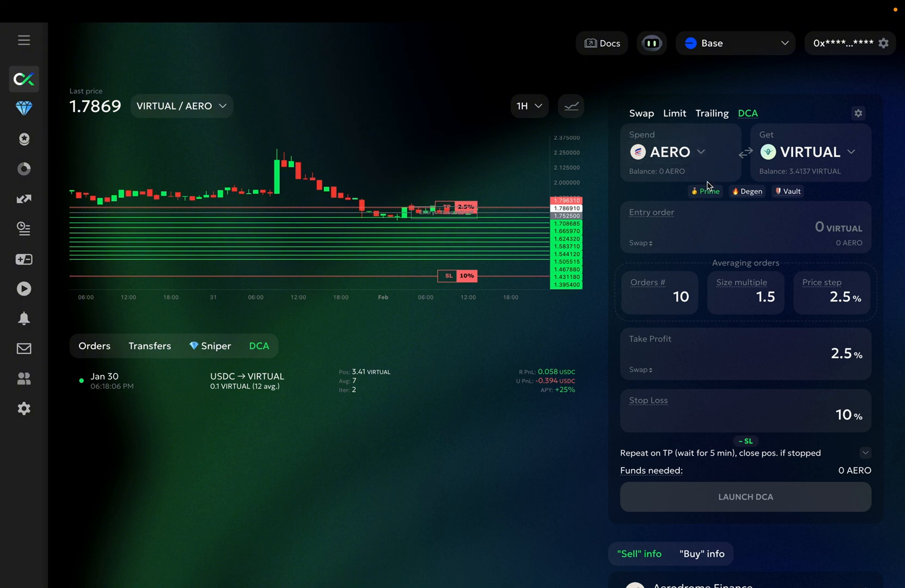
{"action": "mouse_move", "coordinate": [707, 269]}
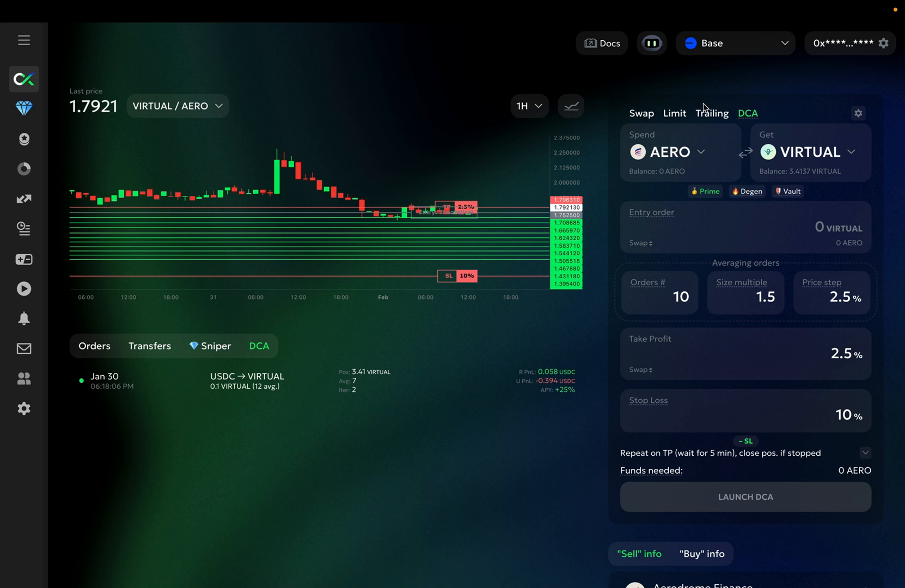
{"action": "mouse_move", "coordinate": [603, 173]}
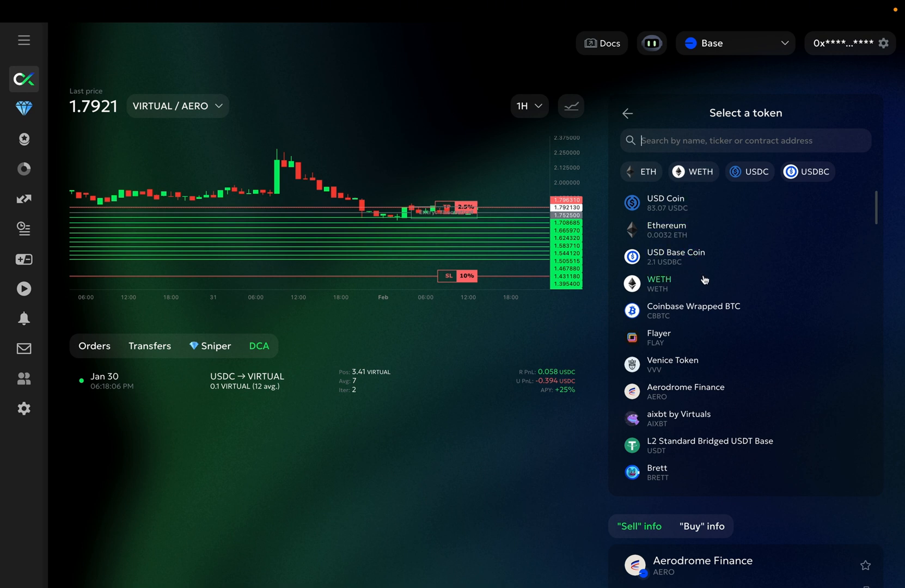
{"action": "scroll", "scroll_direction": "down", "scroll_amount": 3}
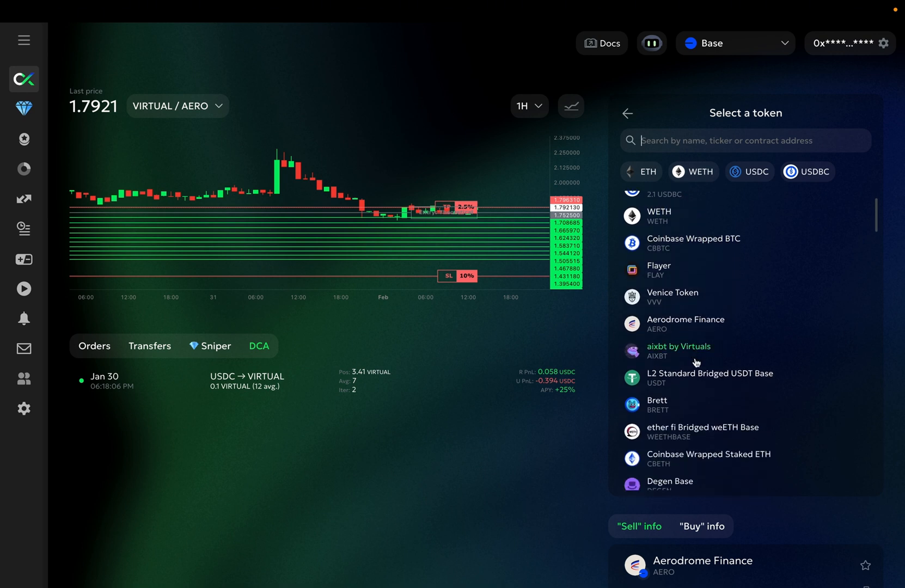
{"action": "scroll", "scroll_direction": "down", "scroll_amount": 3}
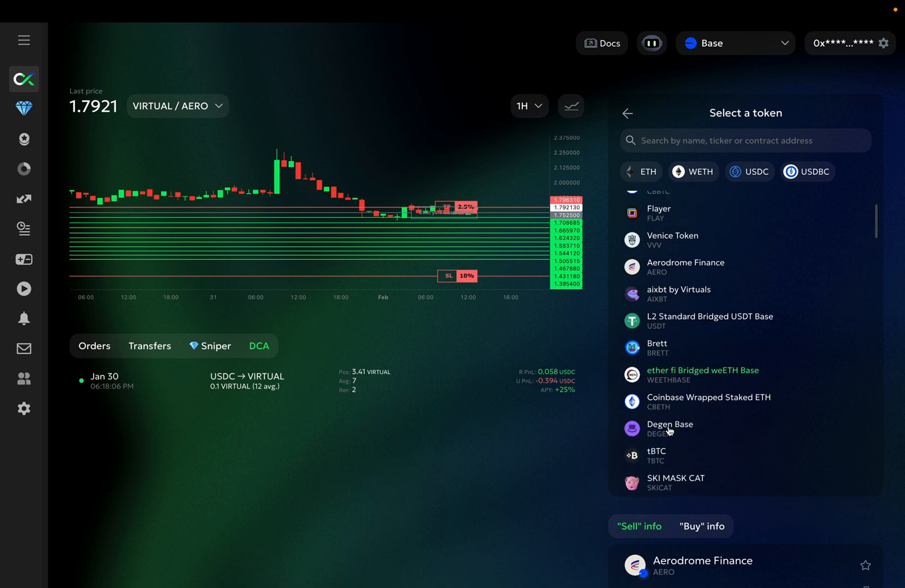
{"action": "left_click", "coordinate": [669, 429]}
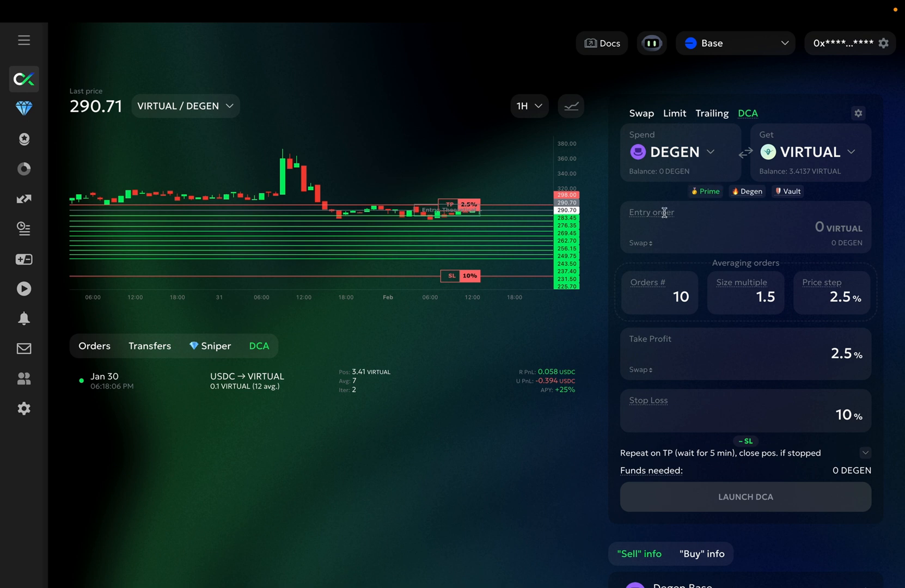
{"action": "mouse_move", "coordinate": [596, 145]}
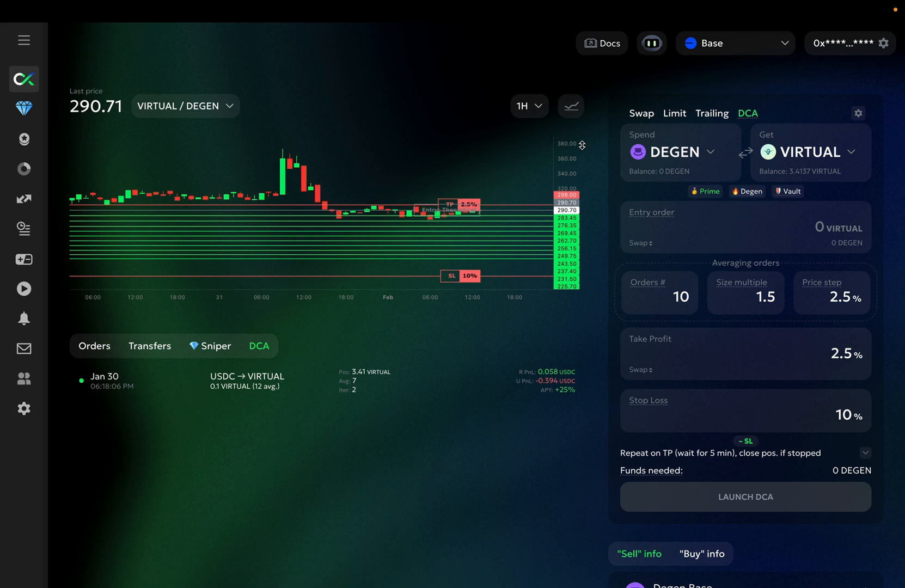
{"action": "mouse_move", "coordinate": [669, 258]}
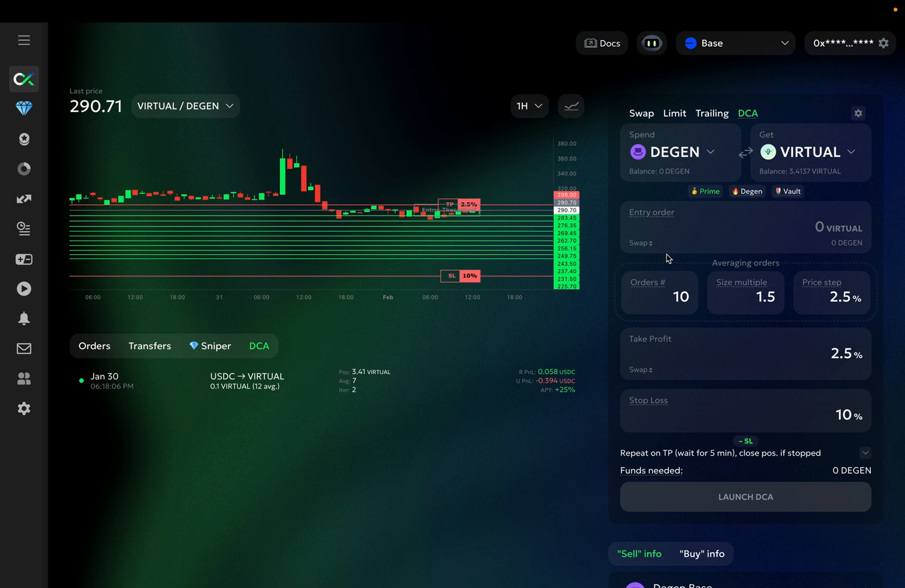